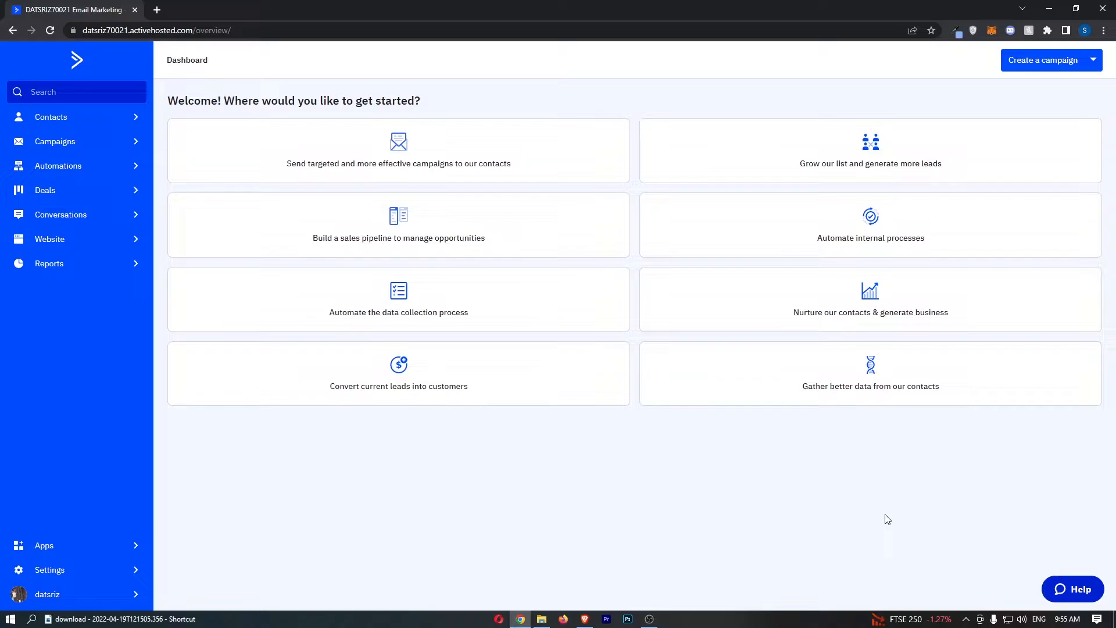
{"action": "mouse_move", "coordinate": [230, 74]}
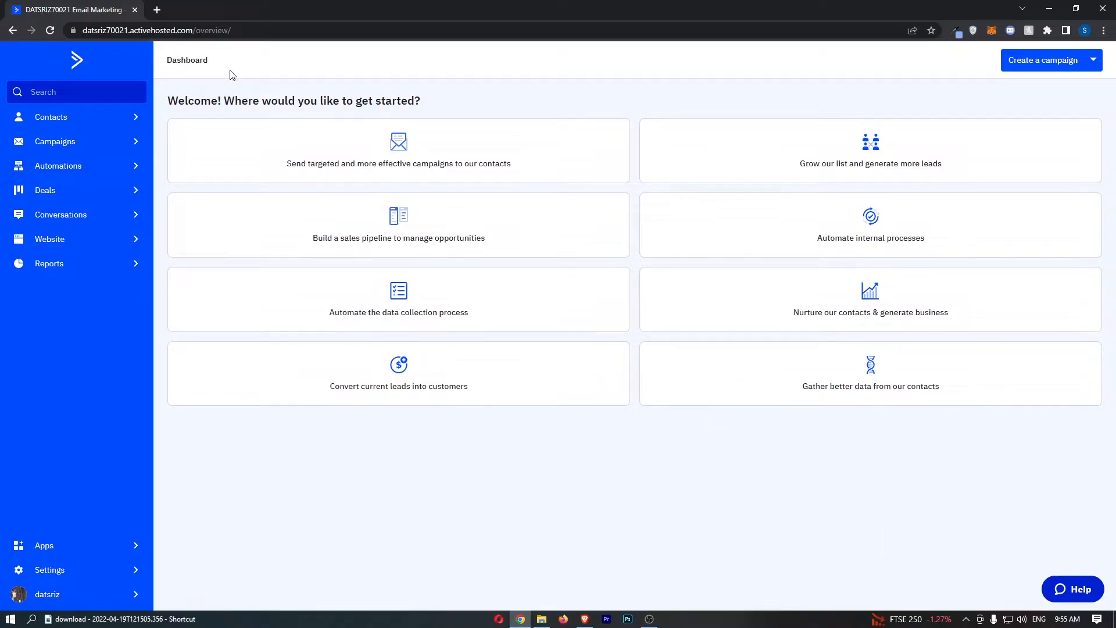
{"action": "mouse_move", "coordinate": [330, 194]}
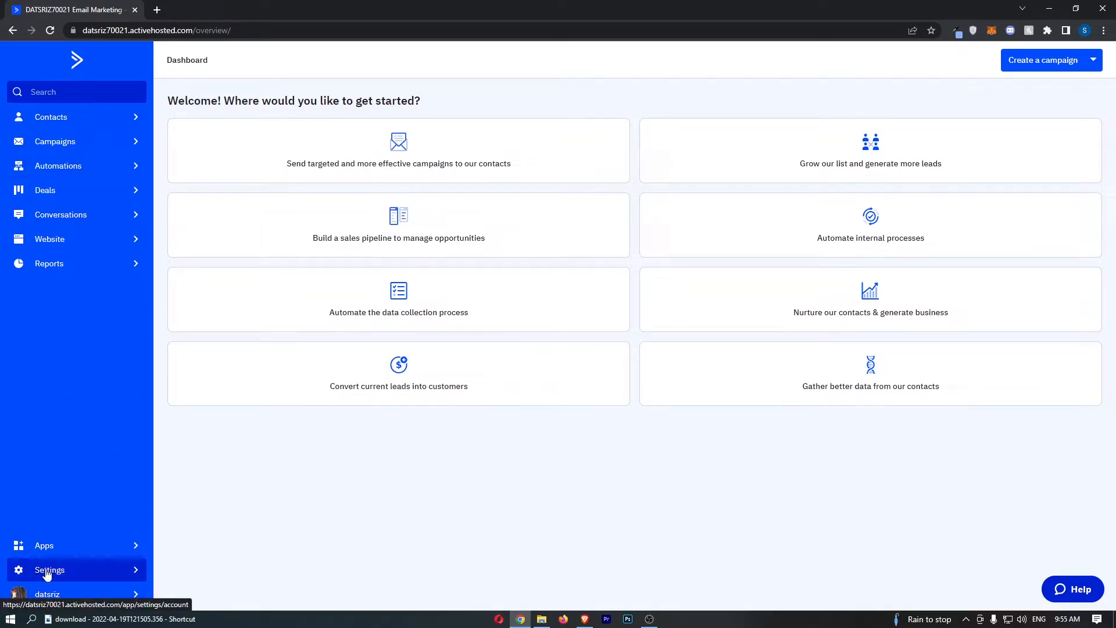
- Go to Account Settings from the dashboard sidebar
{"action": "left_click", "coordinate": [48, 570]}
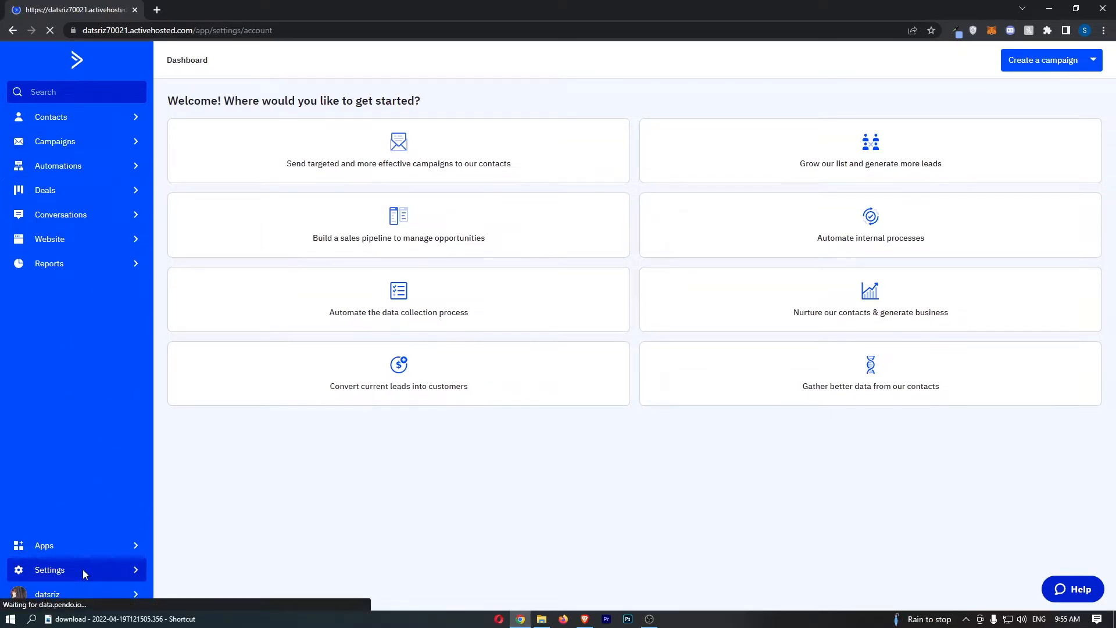
{"action": "left_click", "coordinate": [48, 569]}
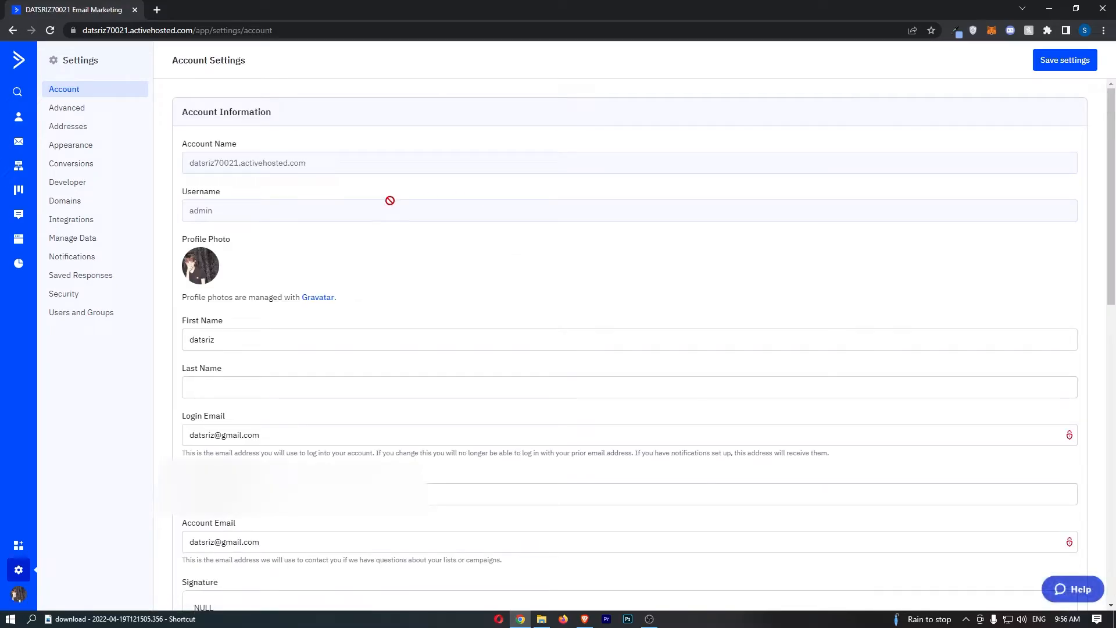
{"action": "mouse_move", "coordinate": [357, 268]}
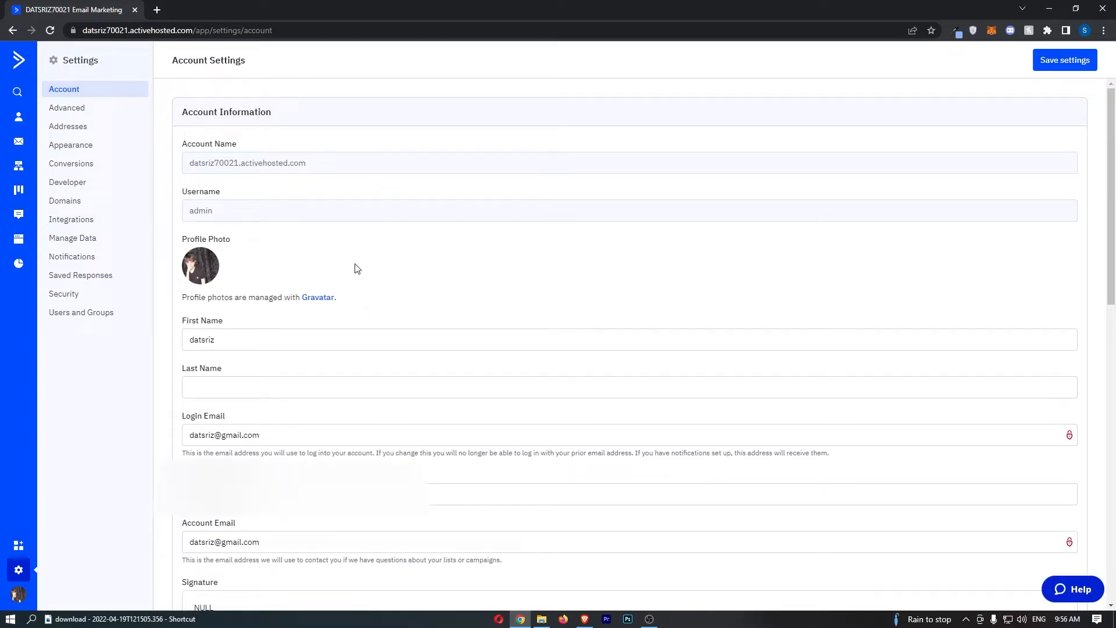
{"action": "mouse_move", "coordinate": [216, 414]}
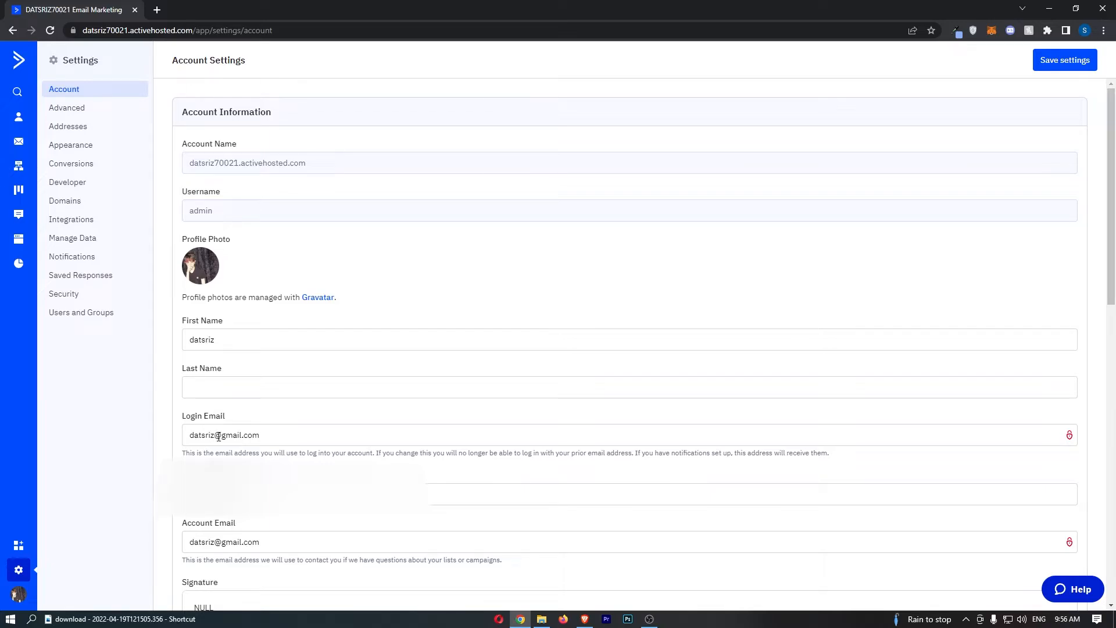
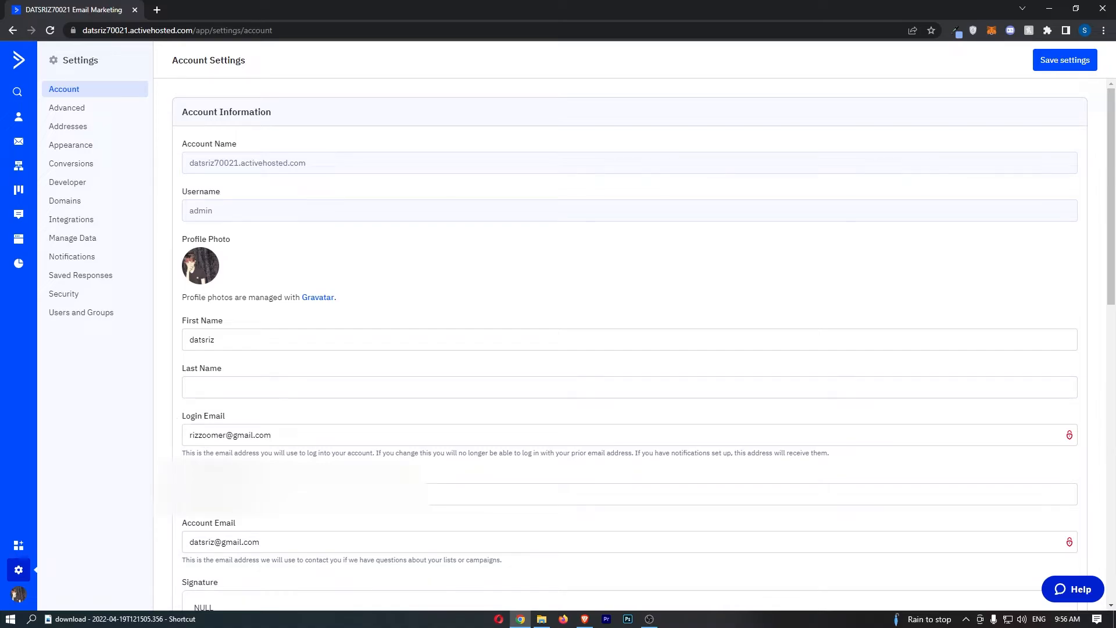
{"action": "mouse_move", "coordinate": [190, 525]}
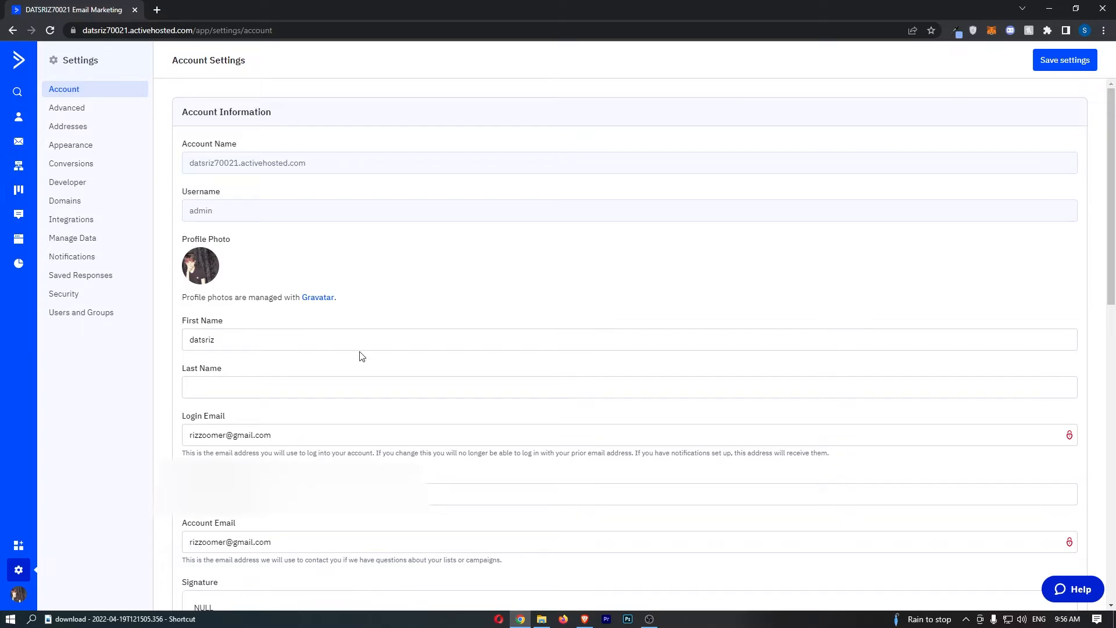
{"action": "mouse_move", "coordinate": [391, 349]}
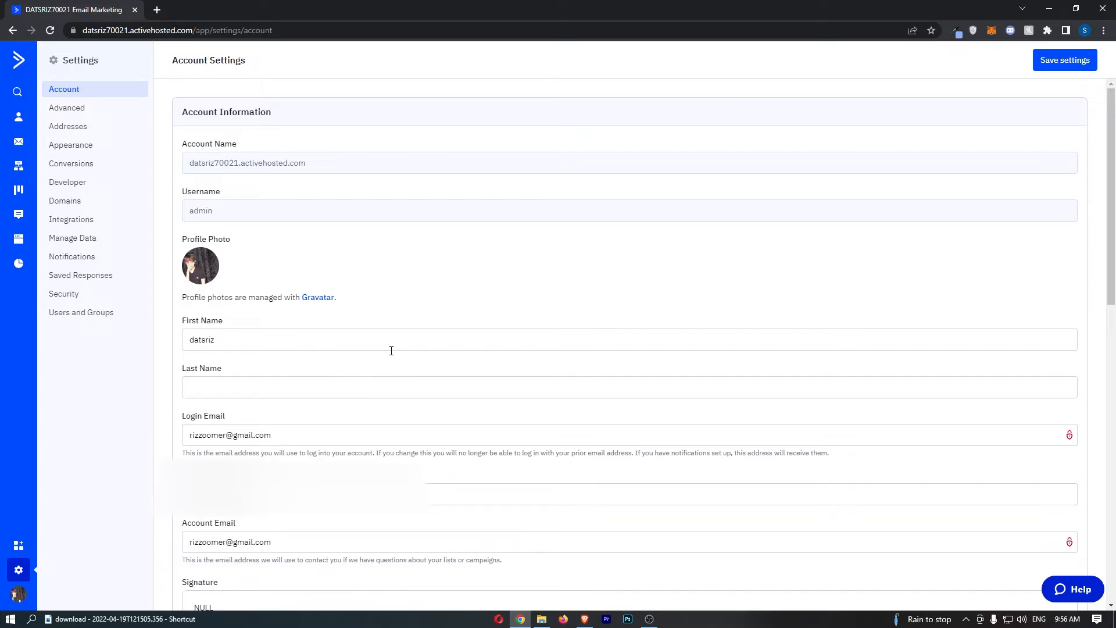
{"action": "scroll", "scroll_direction": "down", "scroll_amount": 3}
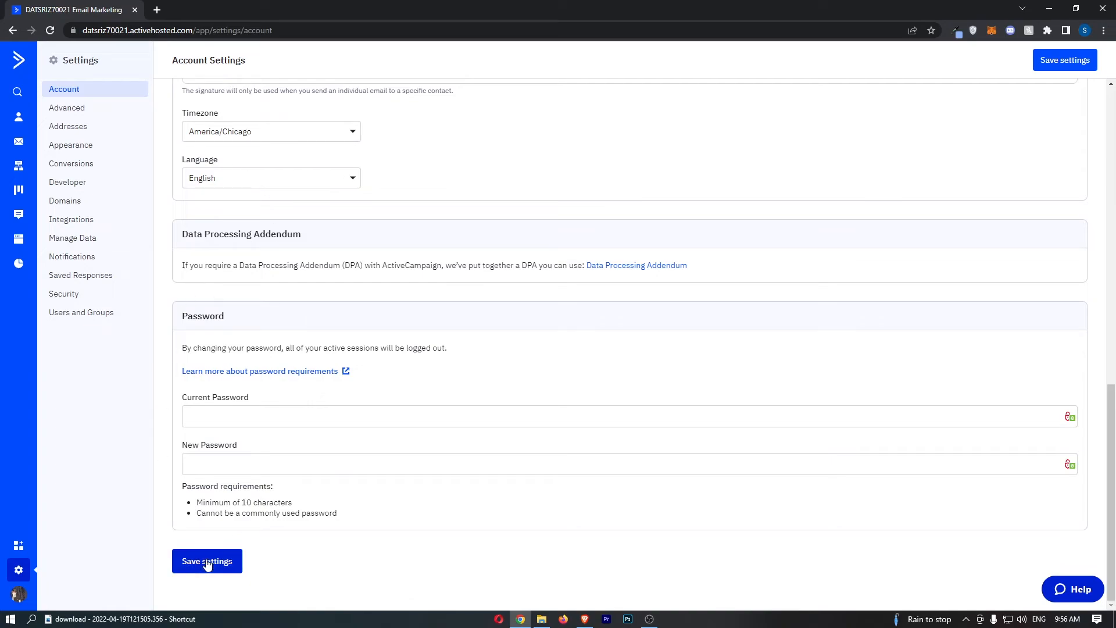